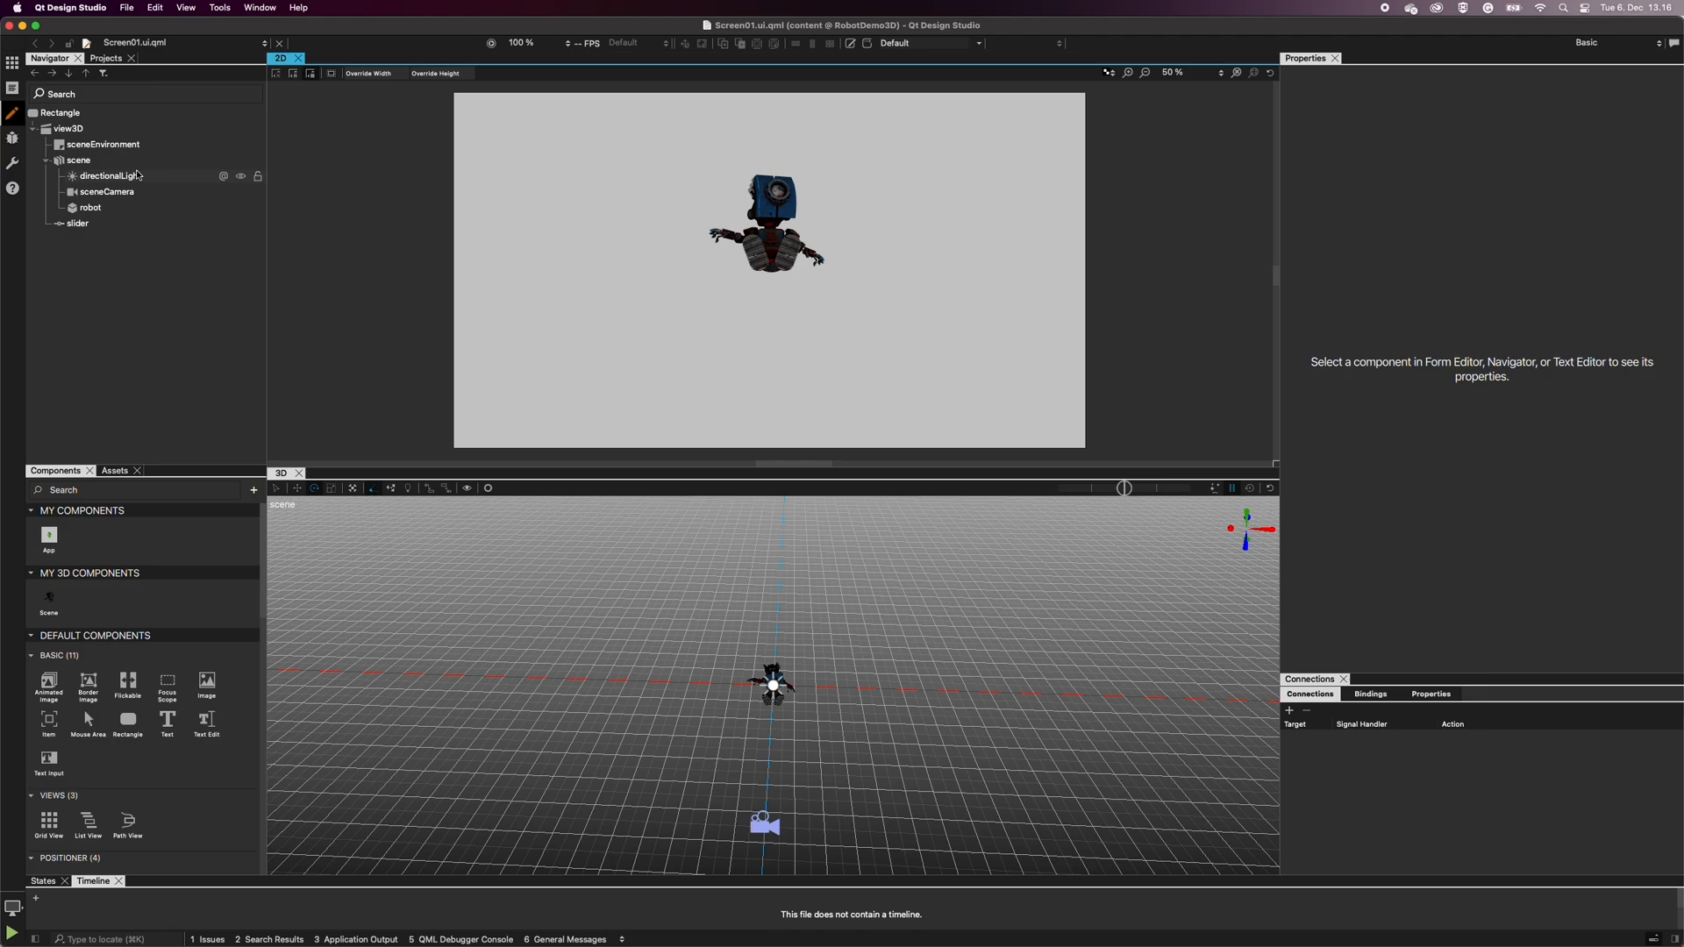
- Move the directional light to the robot's front-left and raise its brightness to 319
left_click(108, 176)
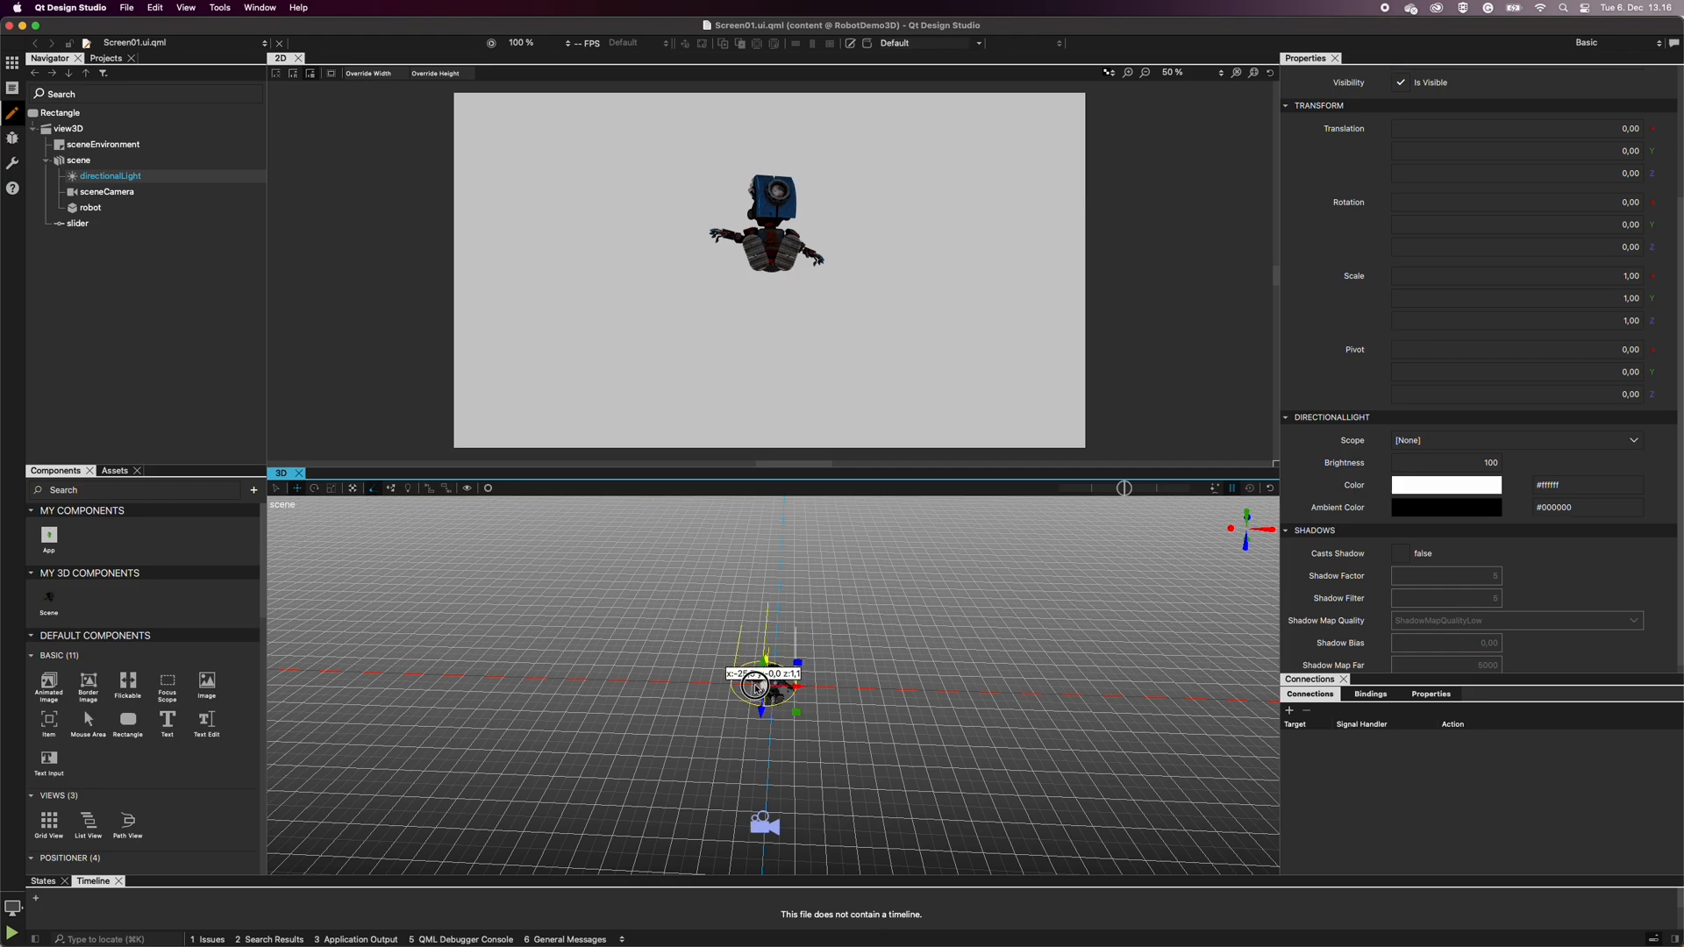
left_click_drag(758, 688, 667, 729)
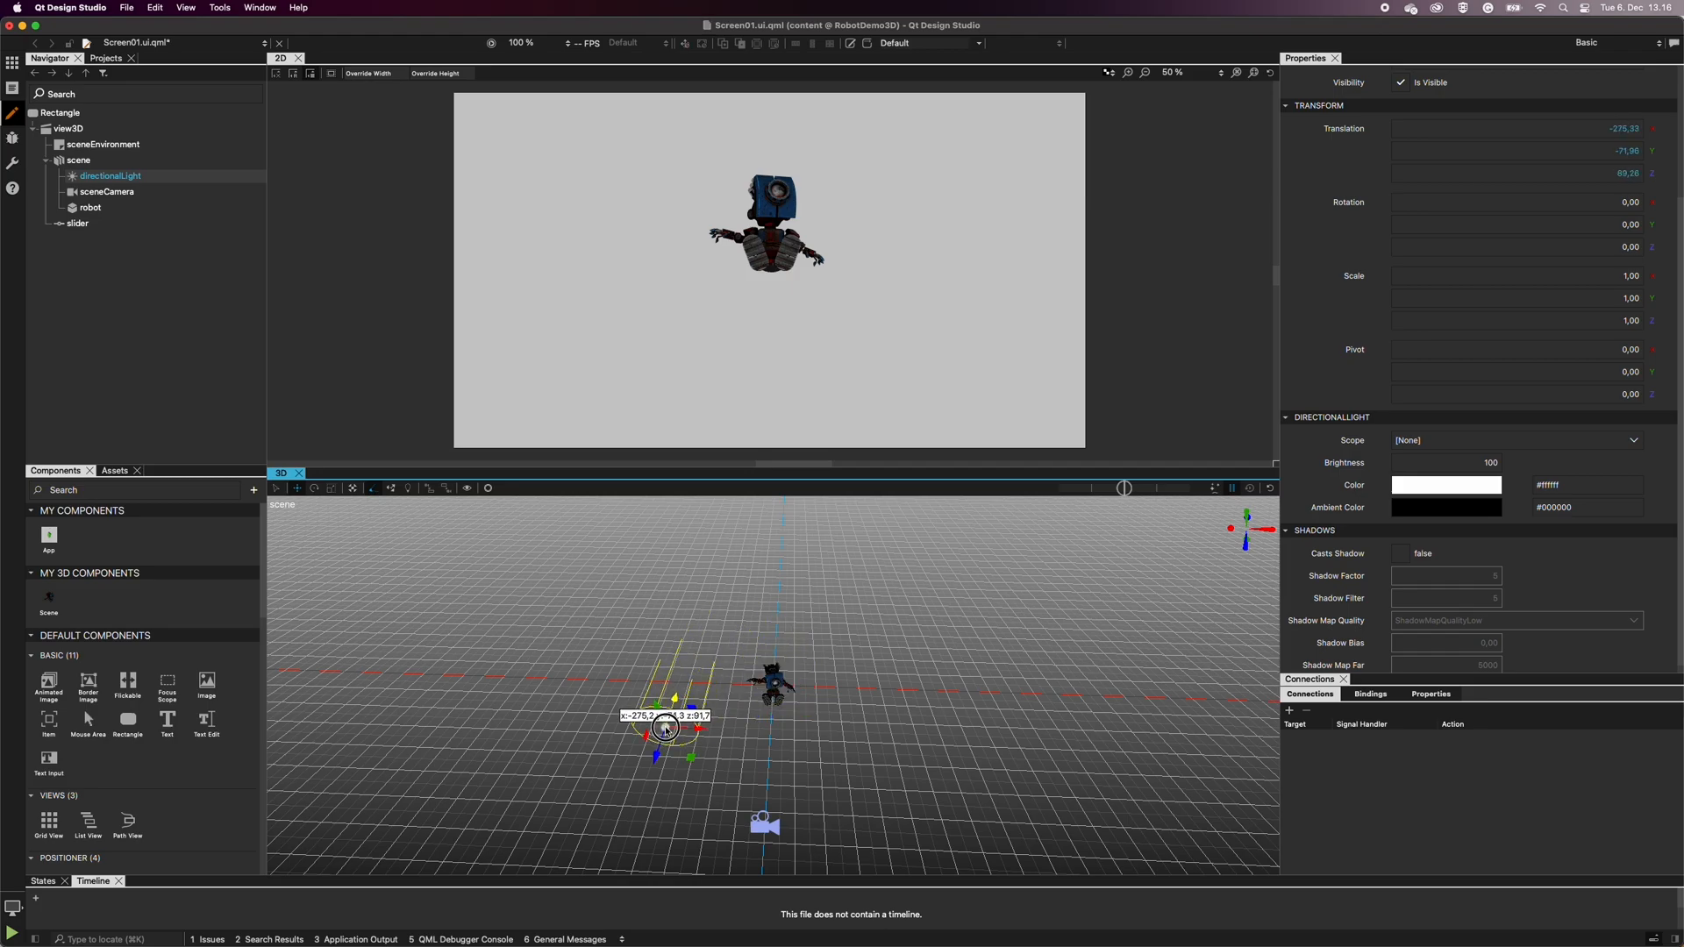
left_click_drag(667, 728, 642, 799)
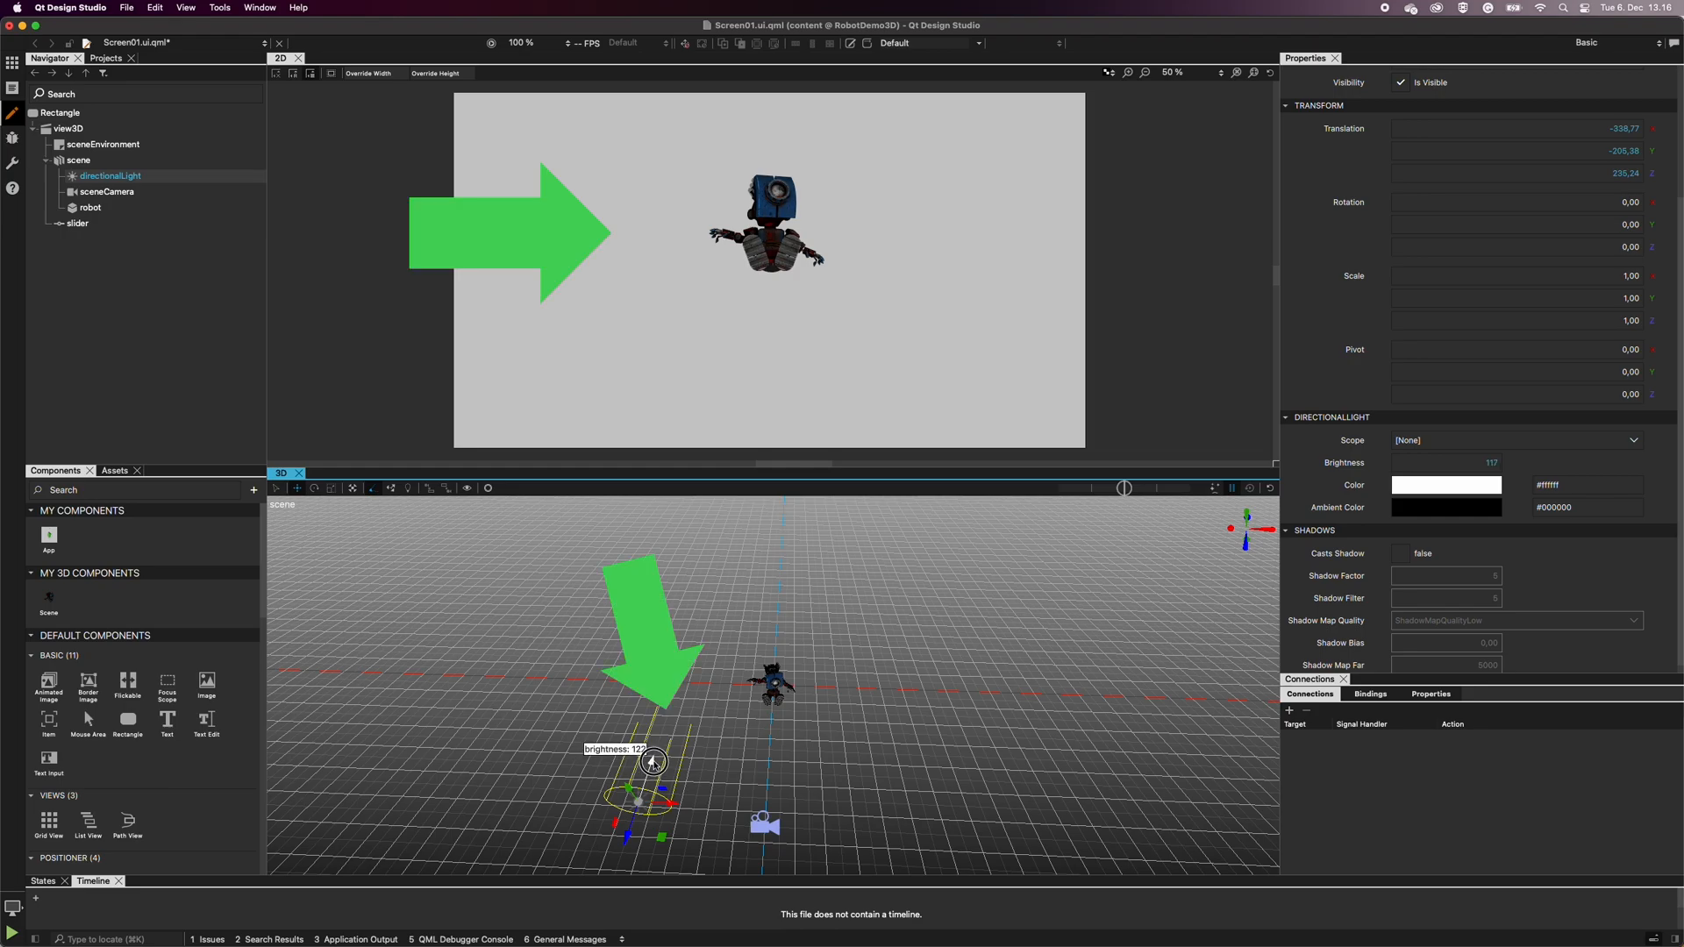
left_click_drag(653, 761, 674, 714)
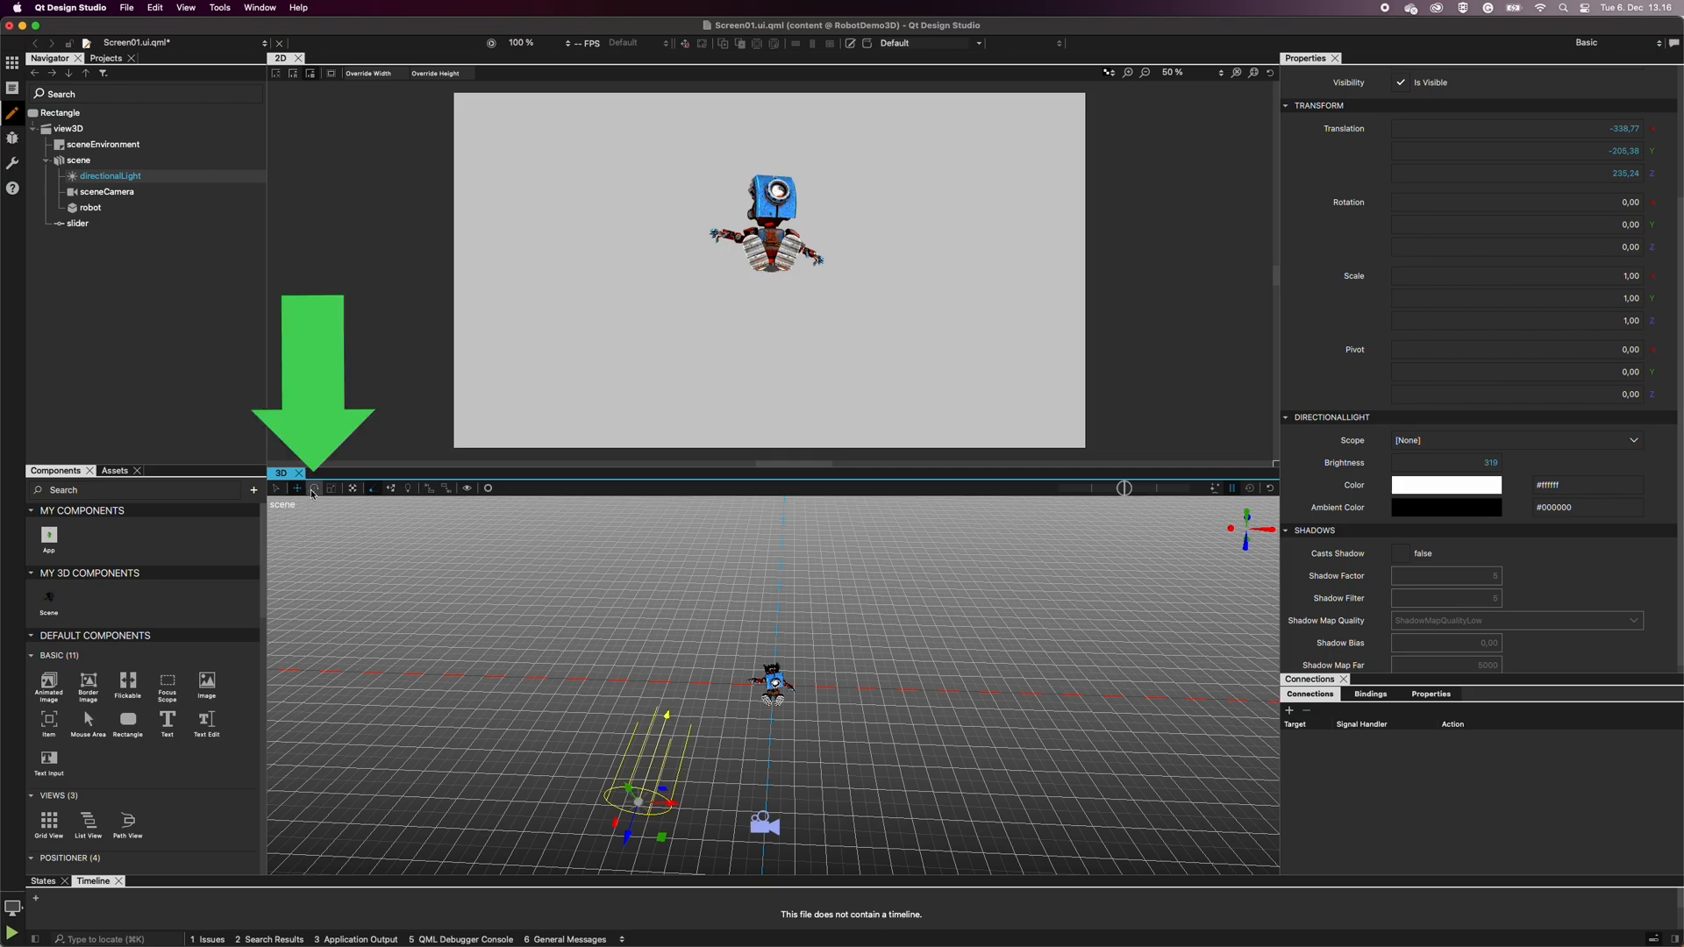
- Rotate the directional light to about -6, -37, -29 so it shines toward the robot
left_click(314, 488)
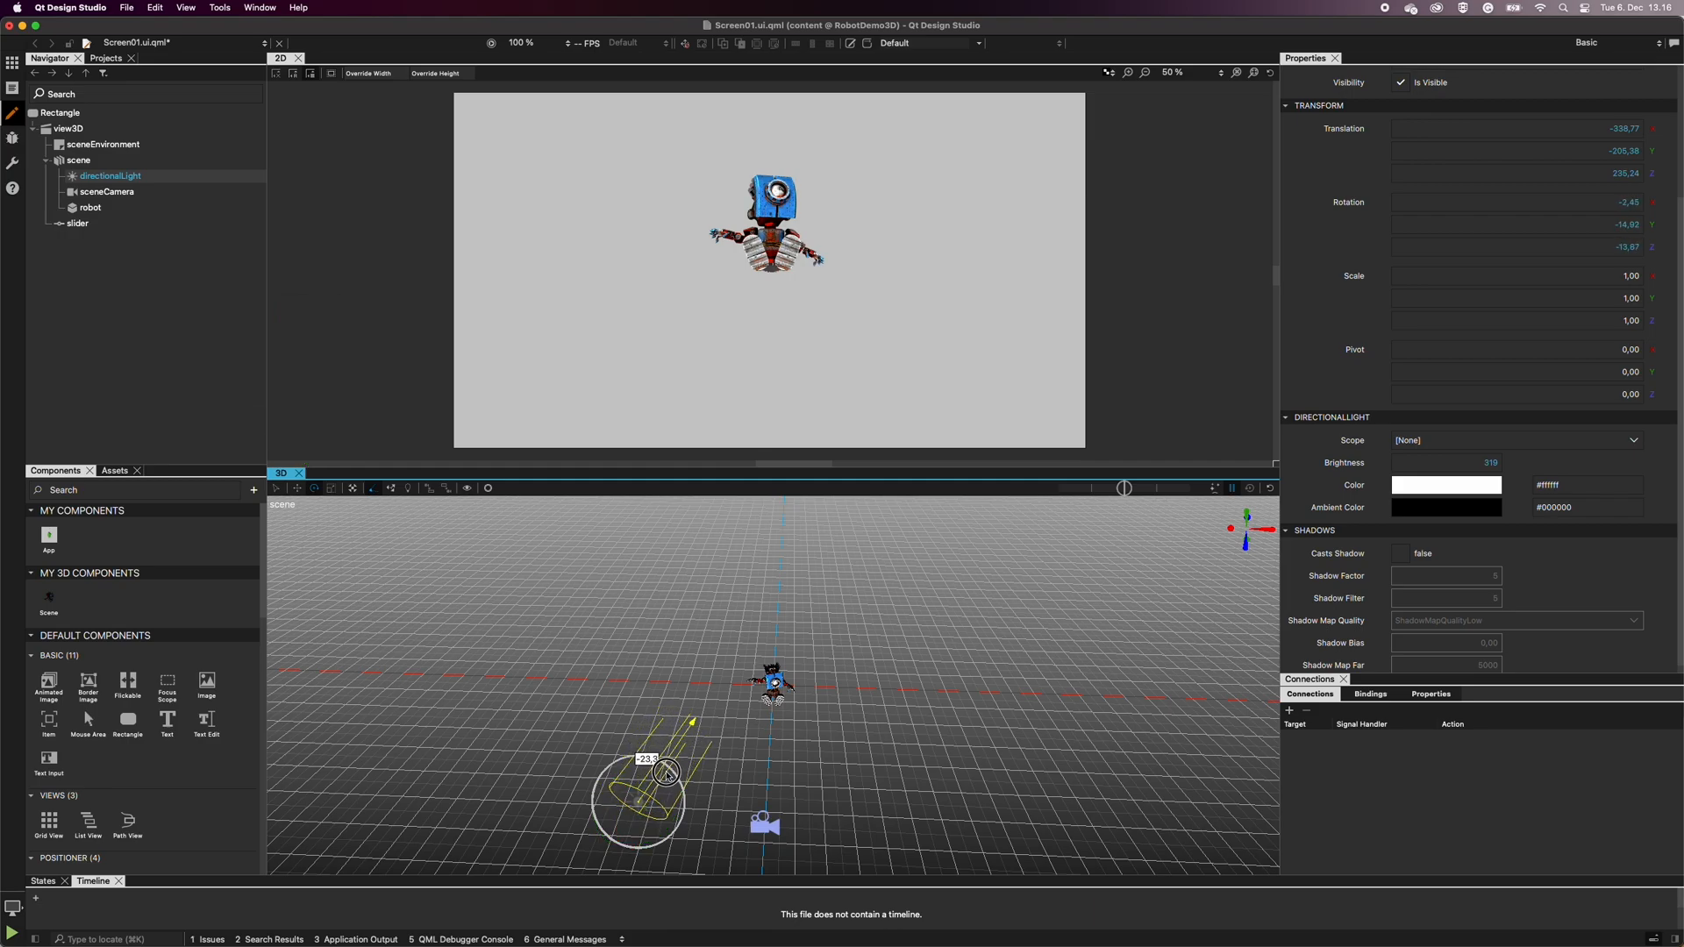
left_click_drag(667, 774, 677, 778)
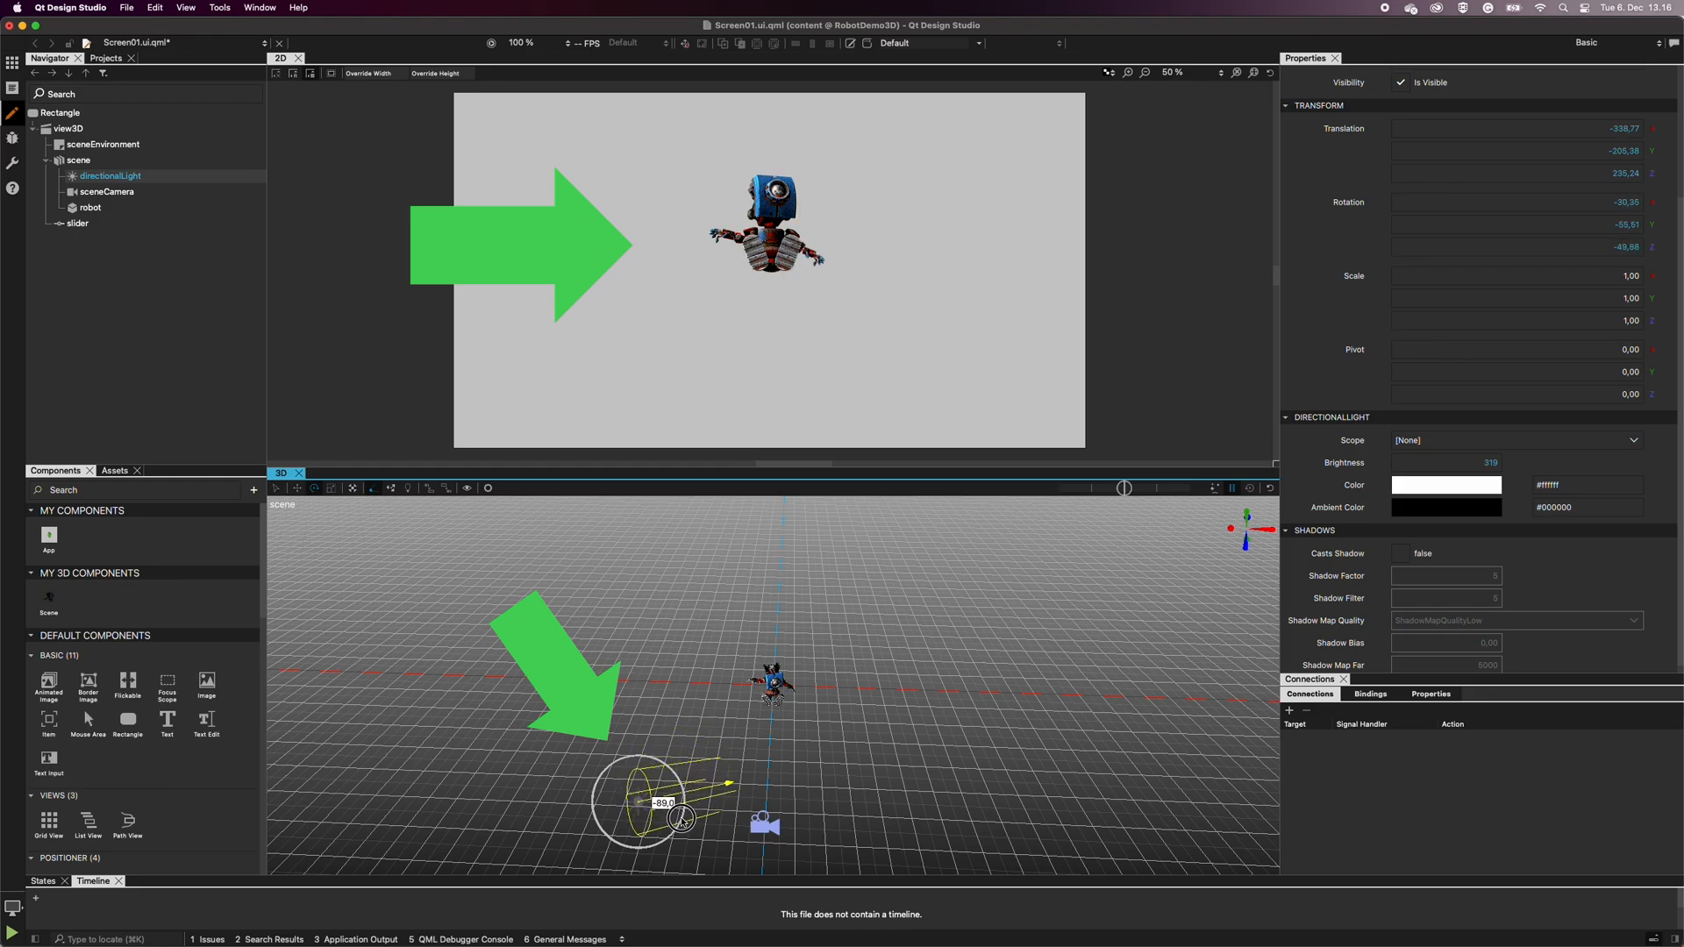
left_click_drag(683, 816, 634, 758)
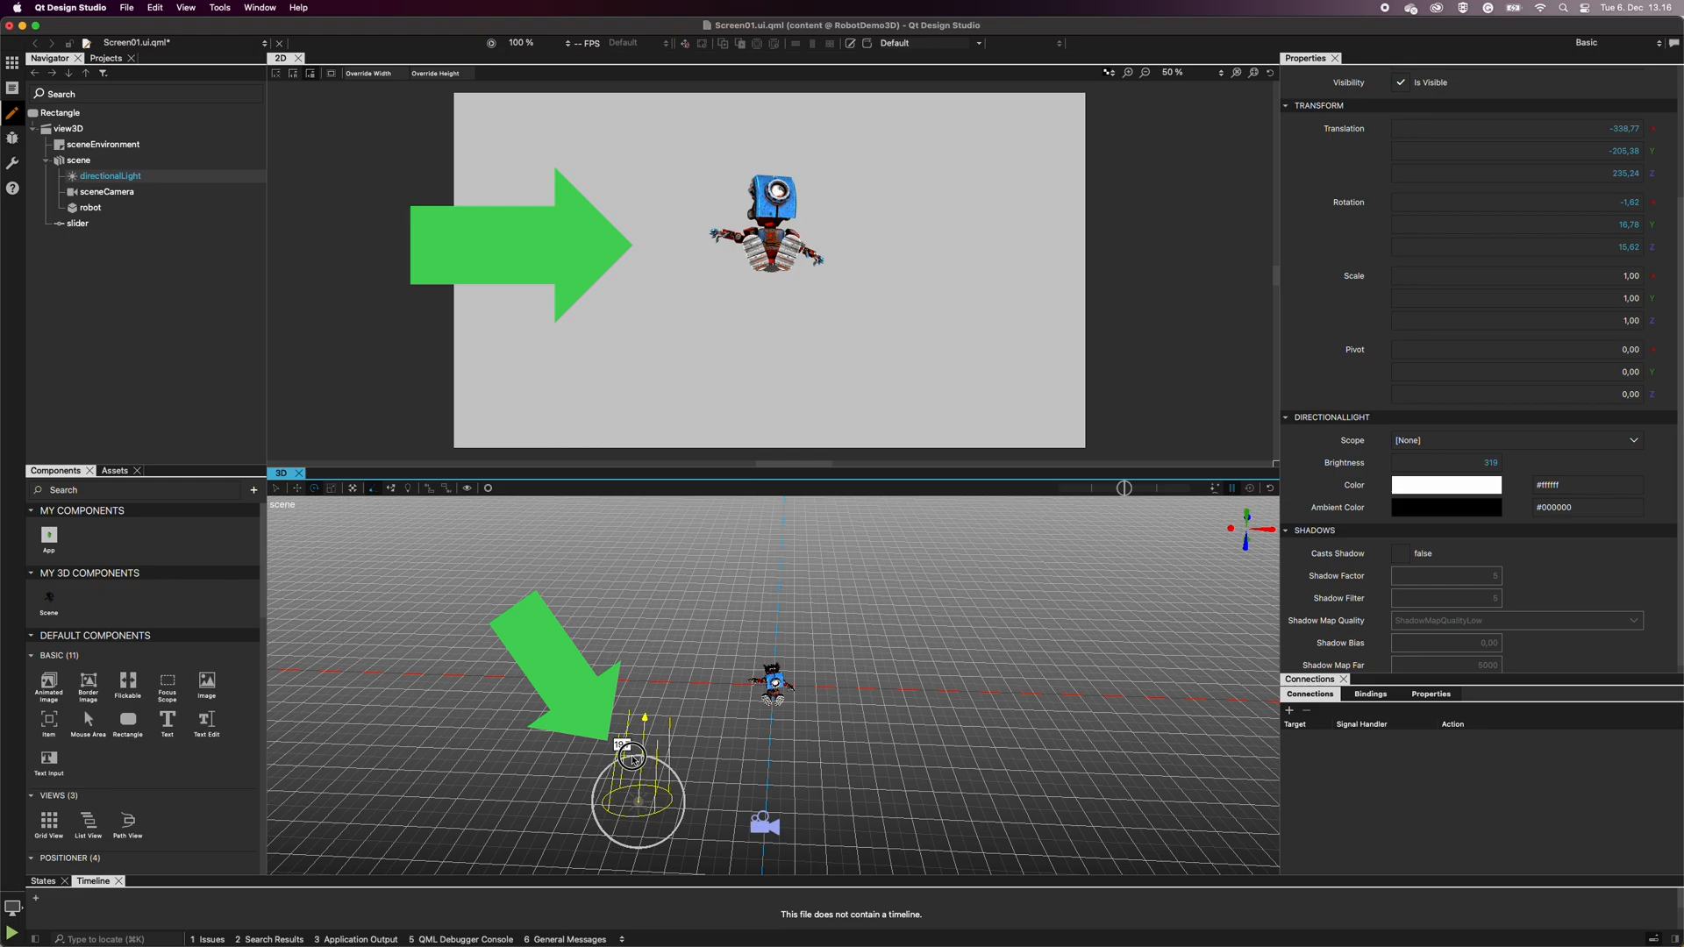
left_click_drag(630, 755, 551, 775)
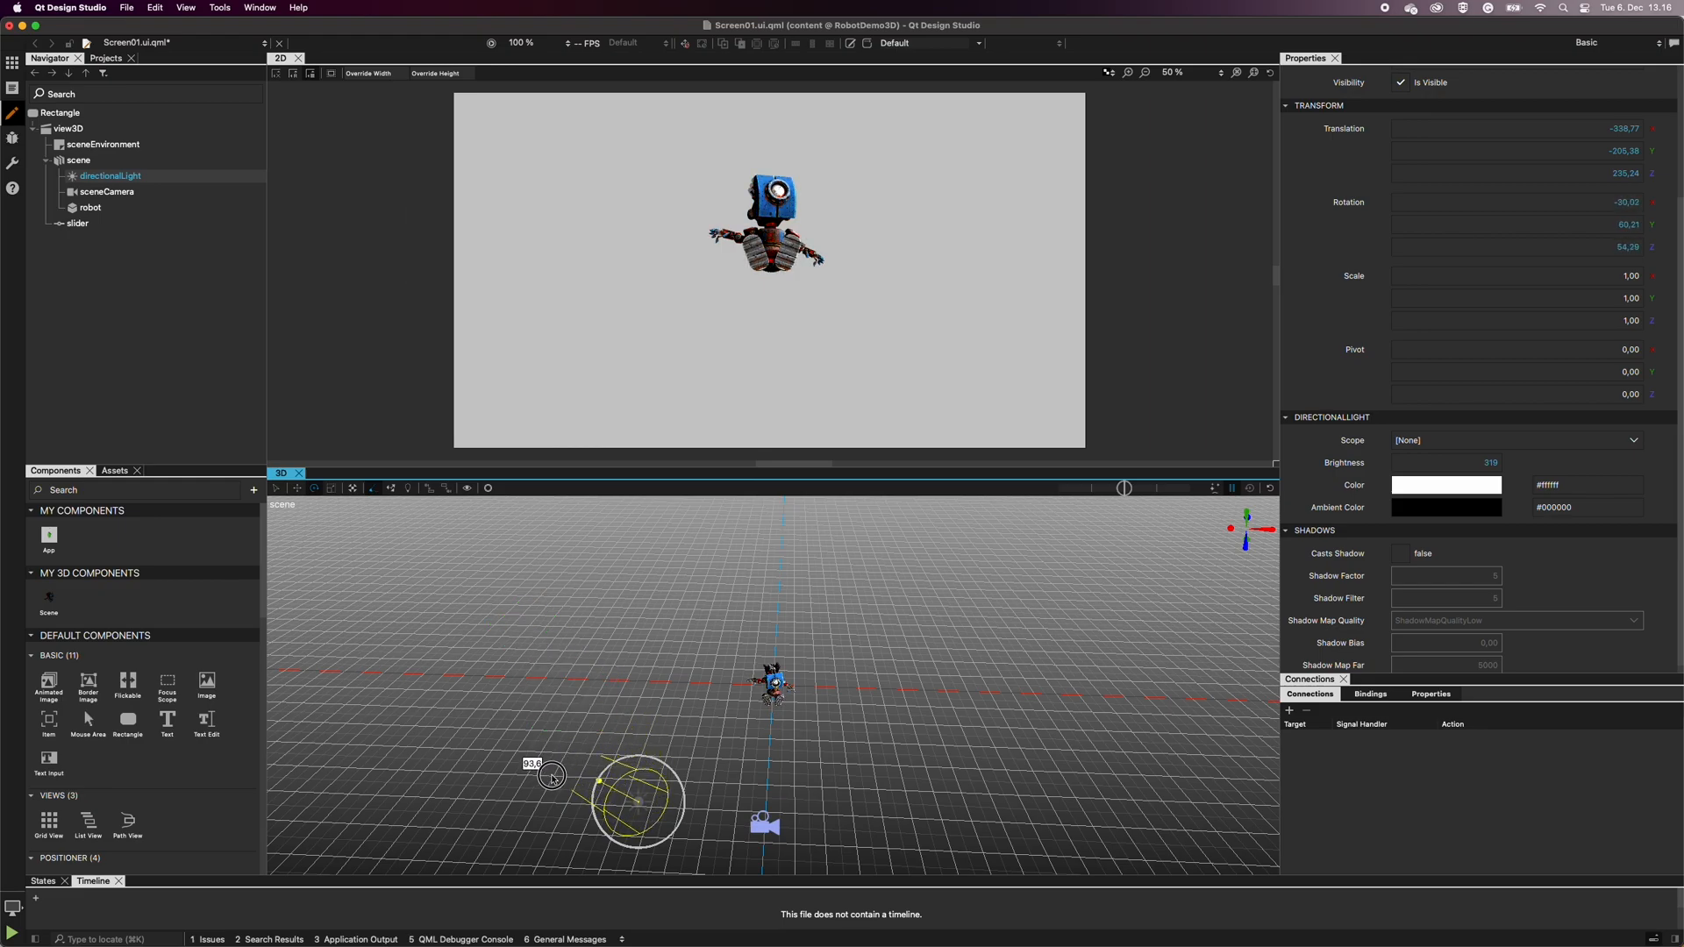
left_click_drag(547, 775, 674, 774)
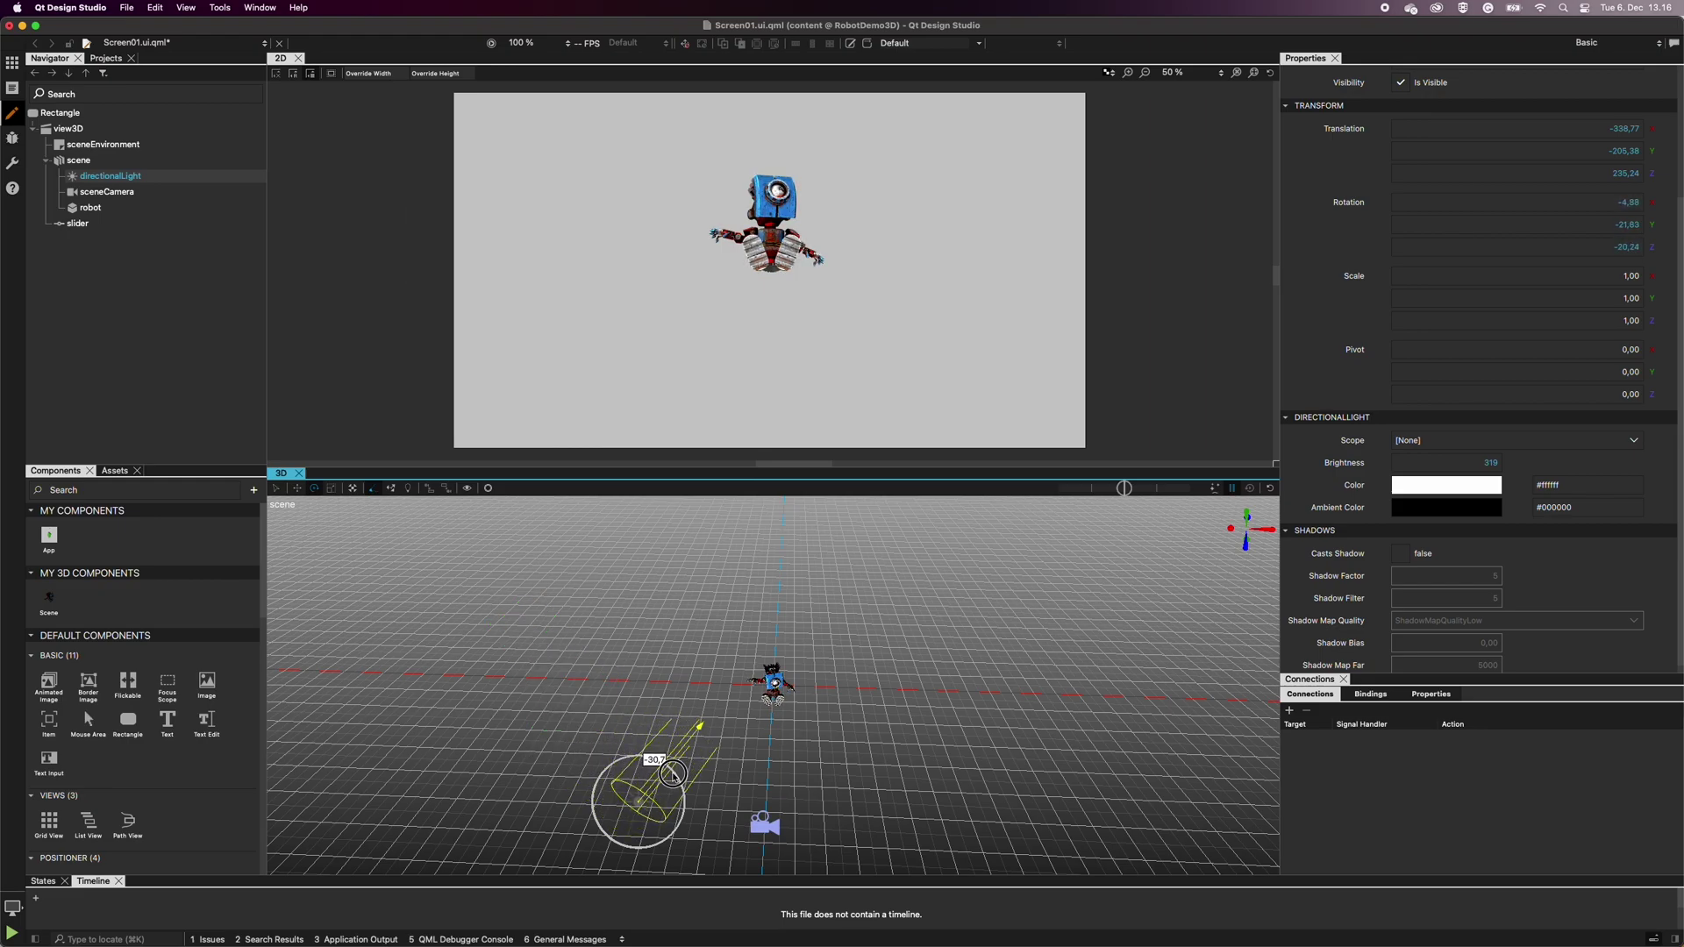
left_click_drag(672, 774, 677, 777)
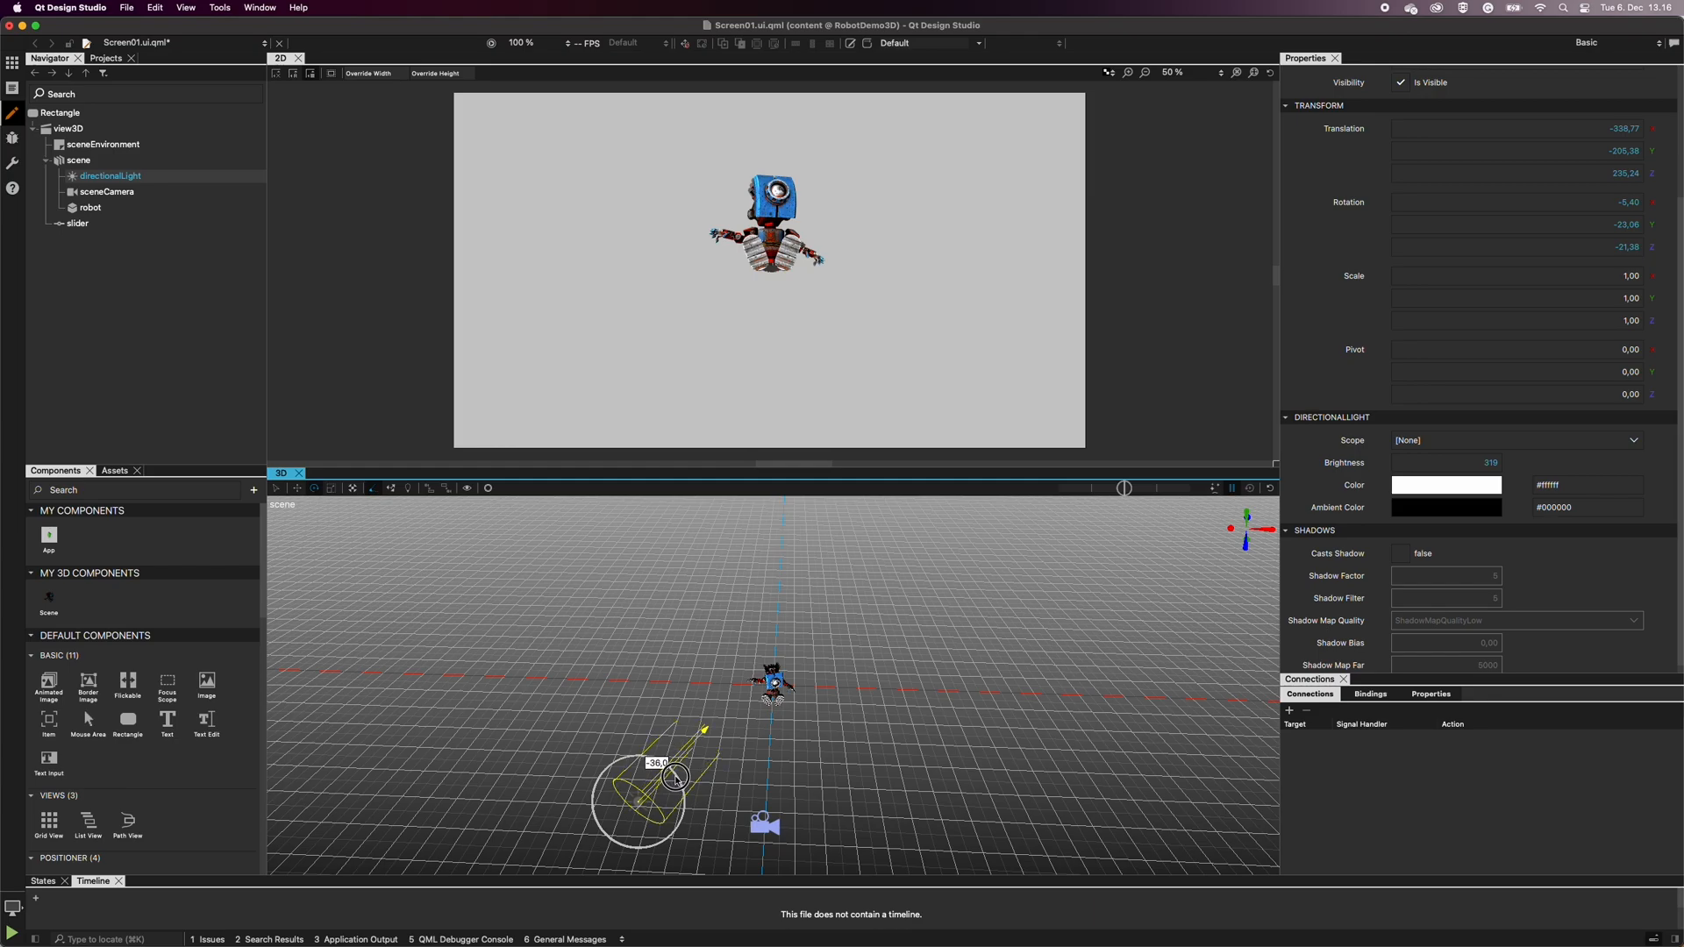
left_click_drag(676, 777, 683, 784)
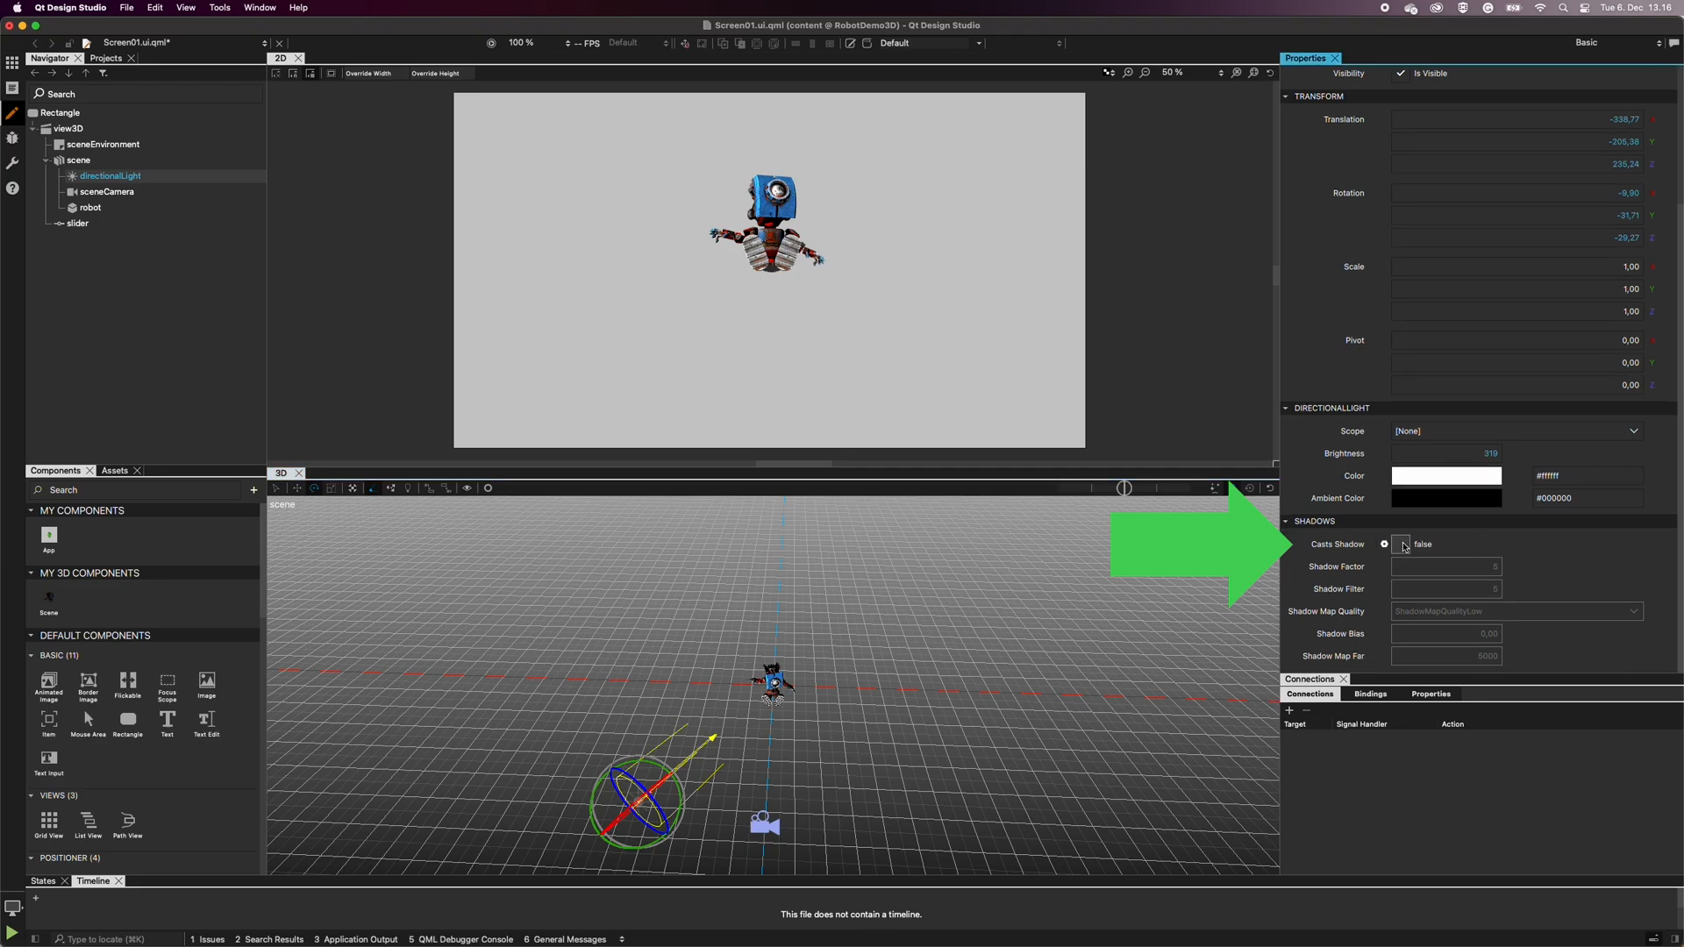
left_click(1400, 544)
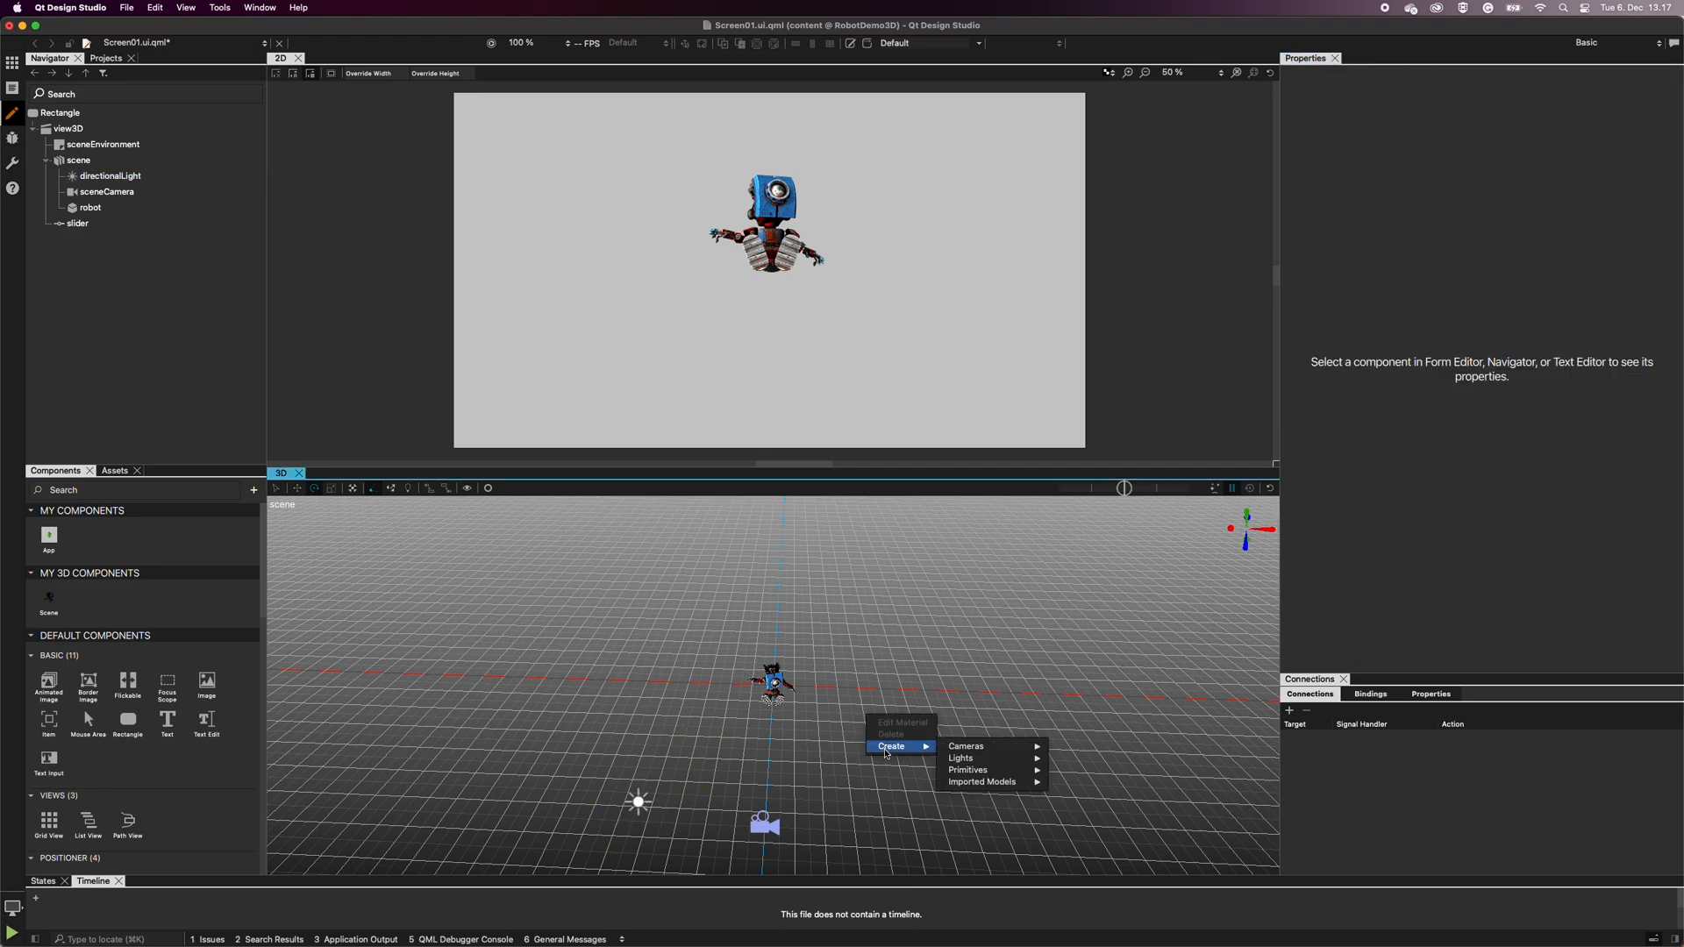
mouse_move(965, 770)
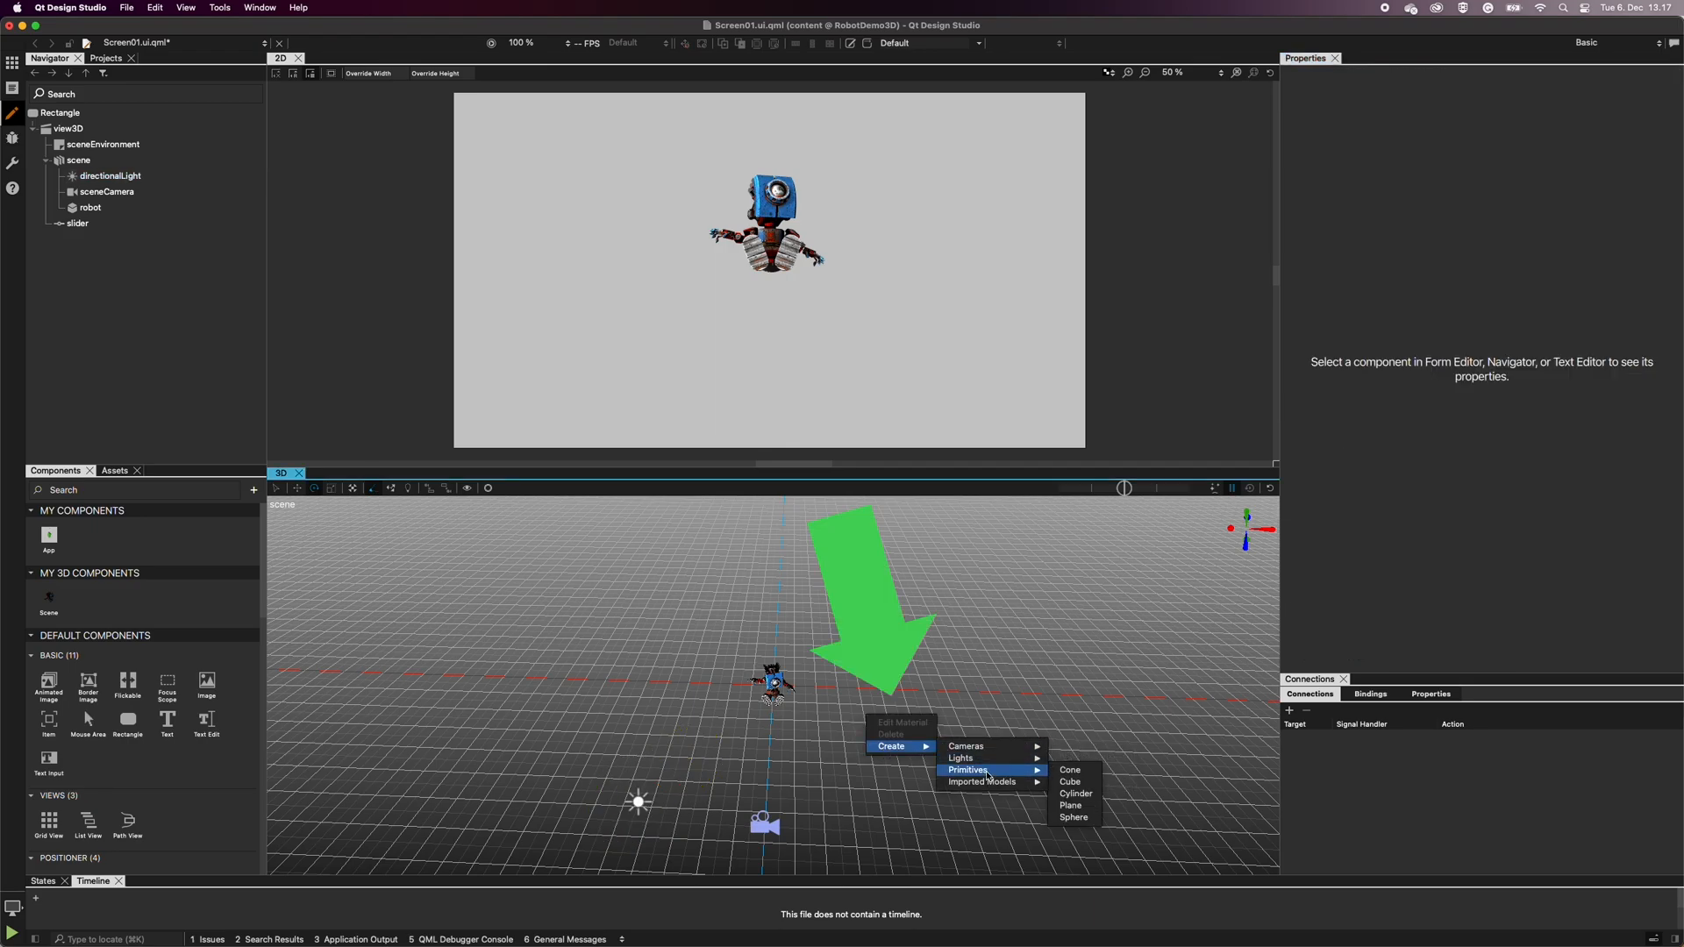
mouse_move(1070, 782)
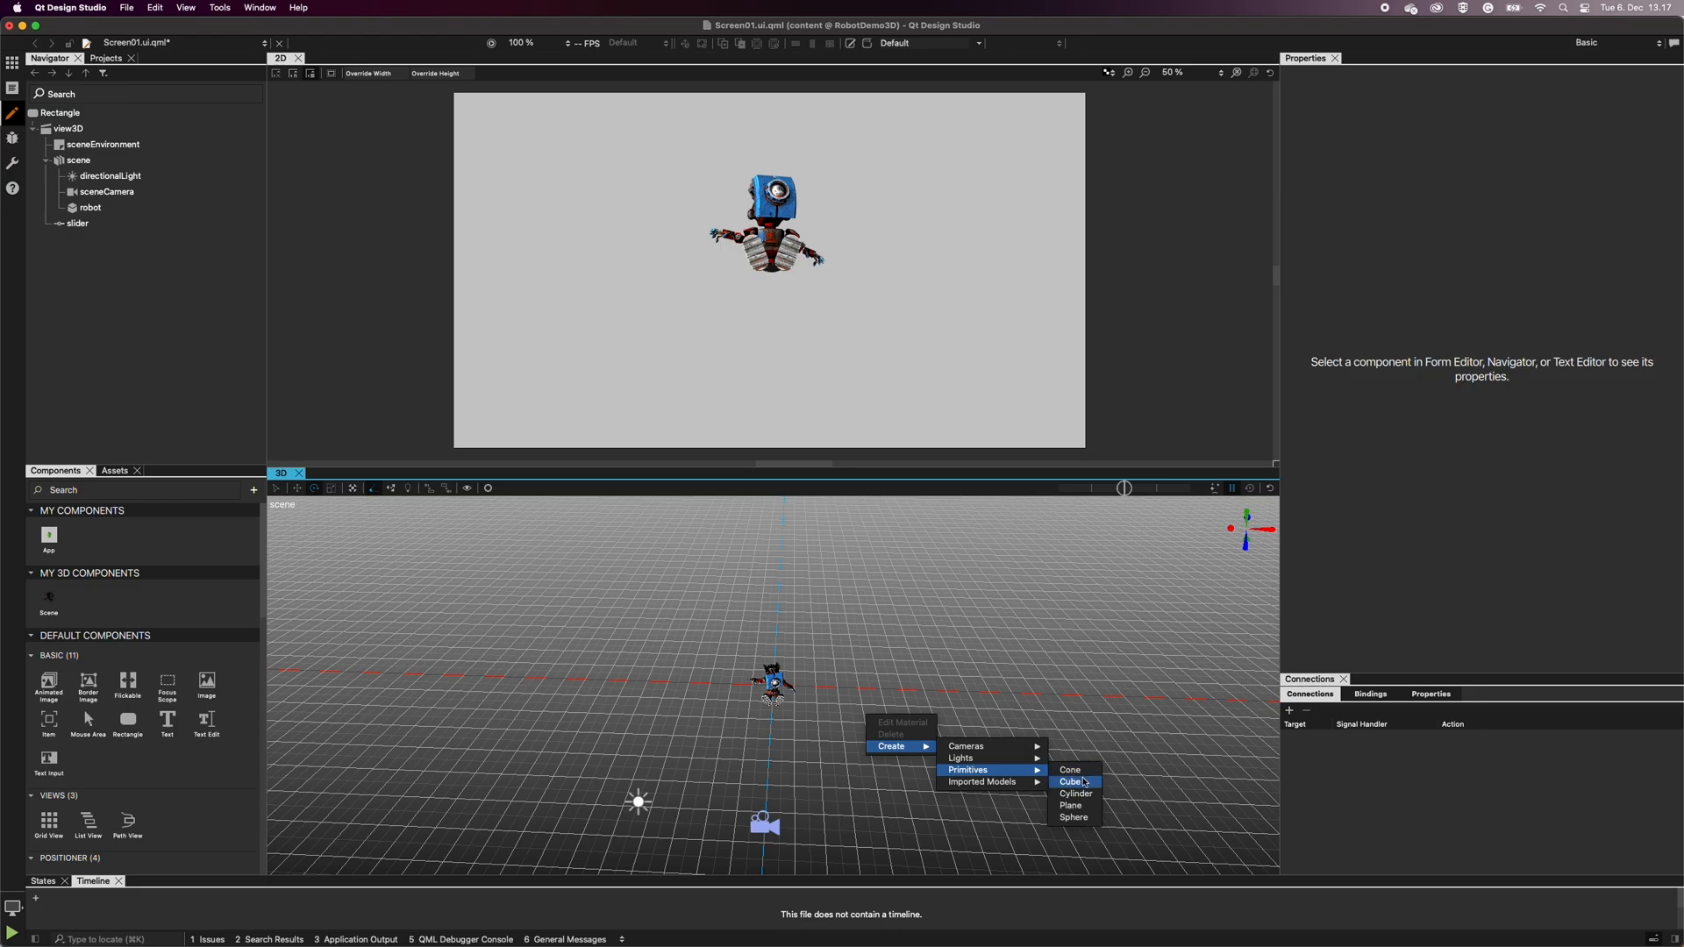
- Create a cube primitive in the scene beside the robot
left_click(1070, 783)
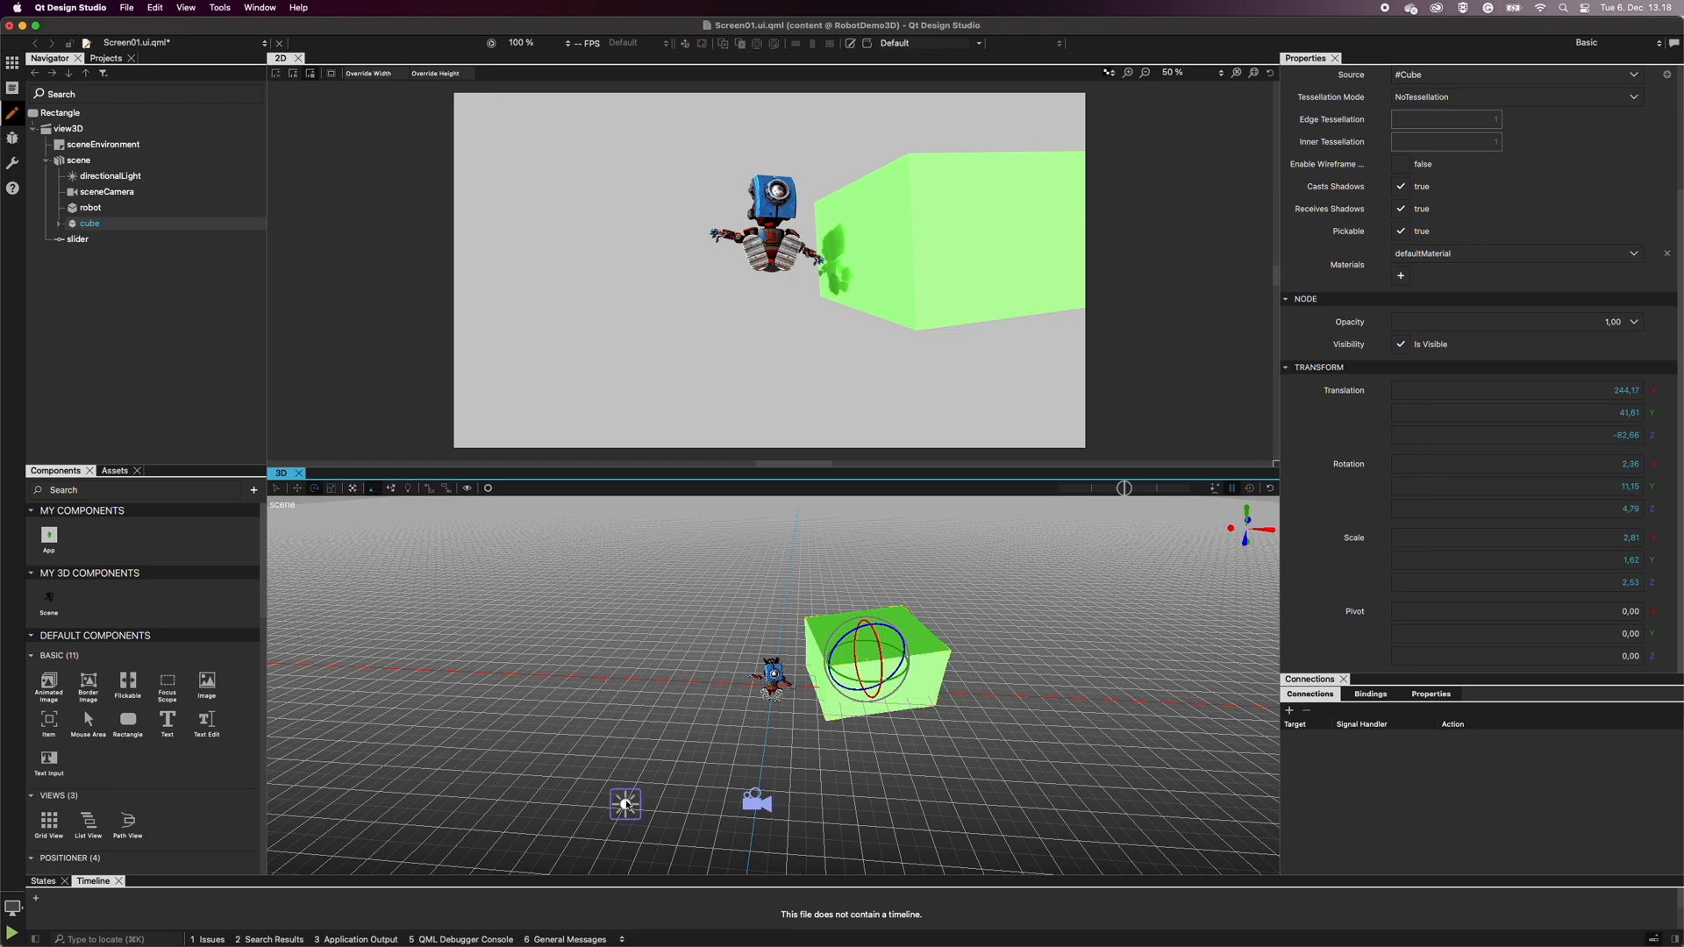
- Re-angle the directional light to shift the robot's shadow across the cube
left_click(109, 175)
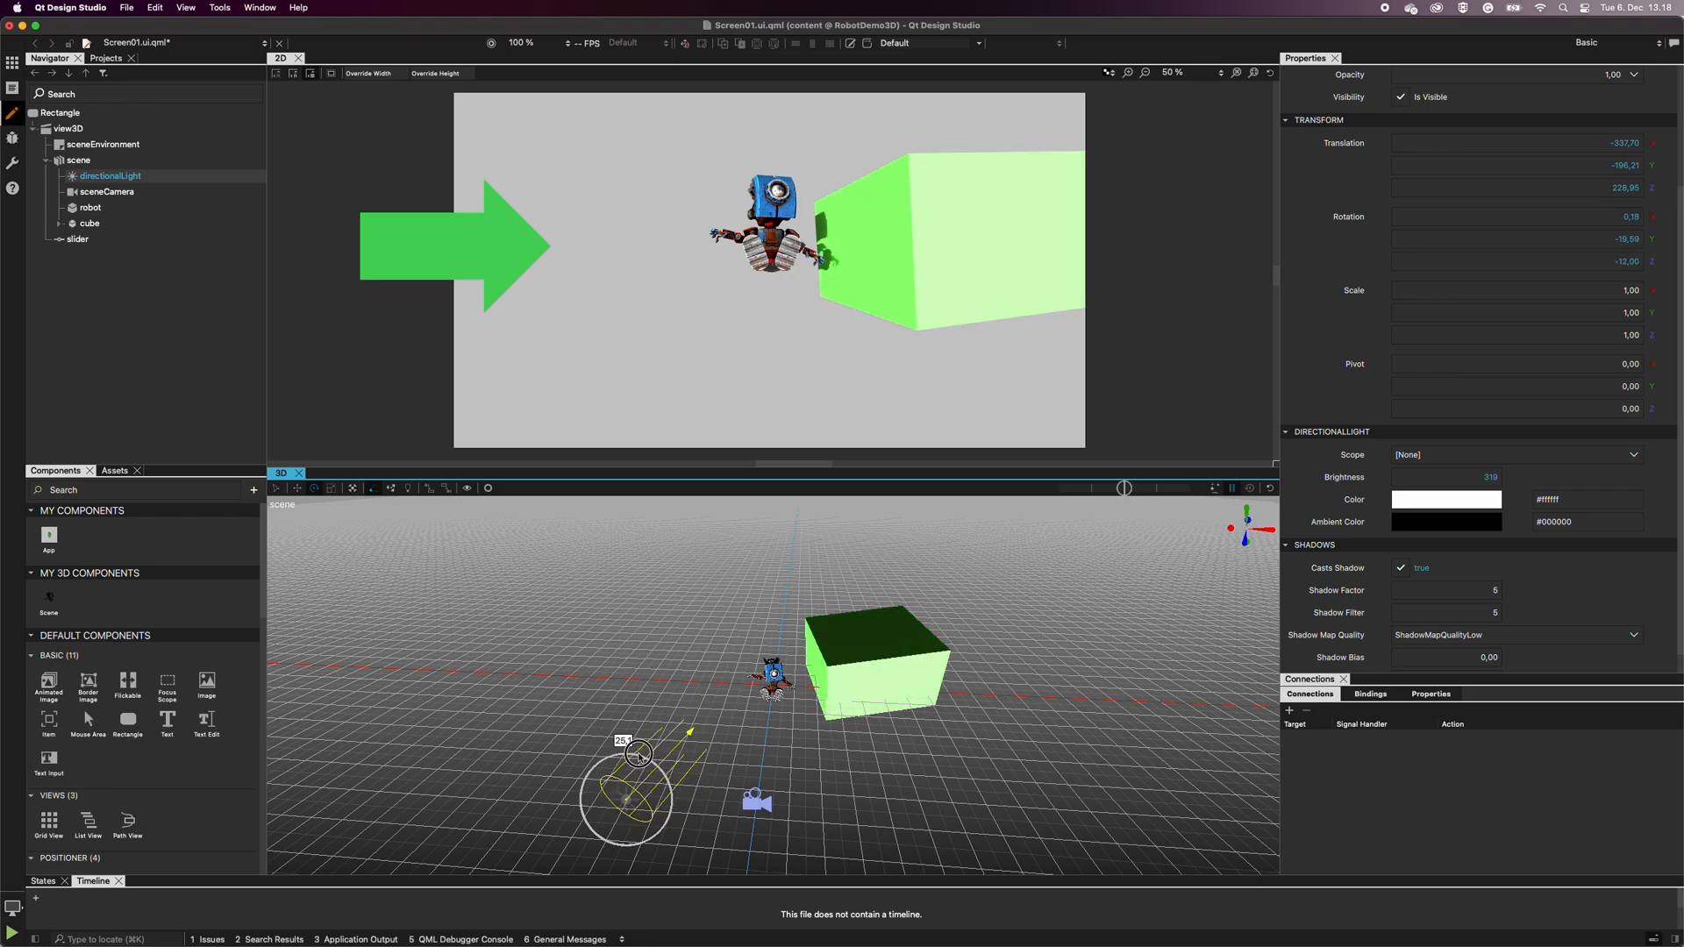
left_click_drag(639, 758, 649, 772)
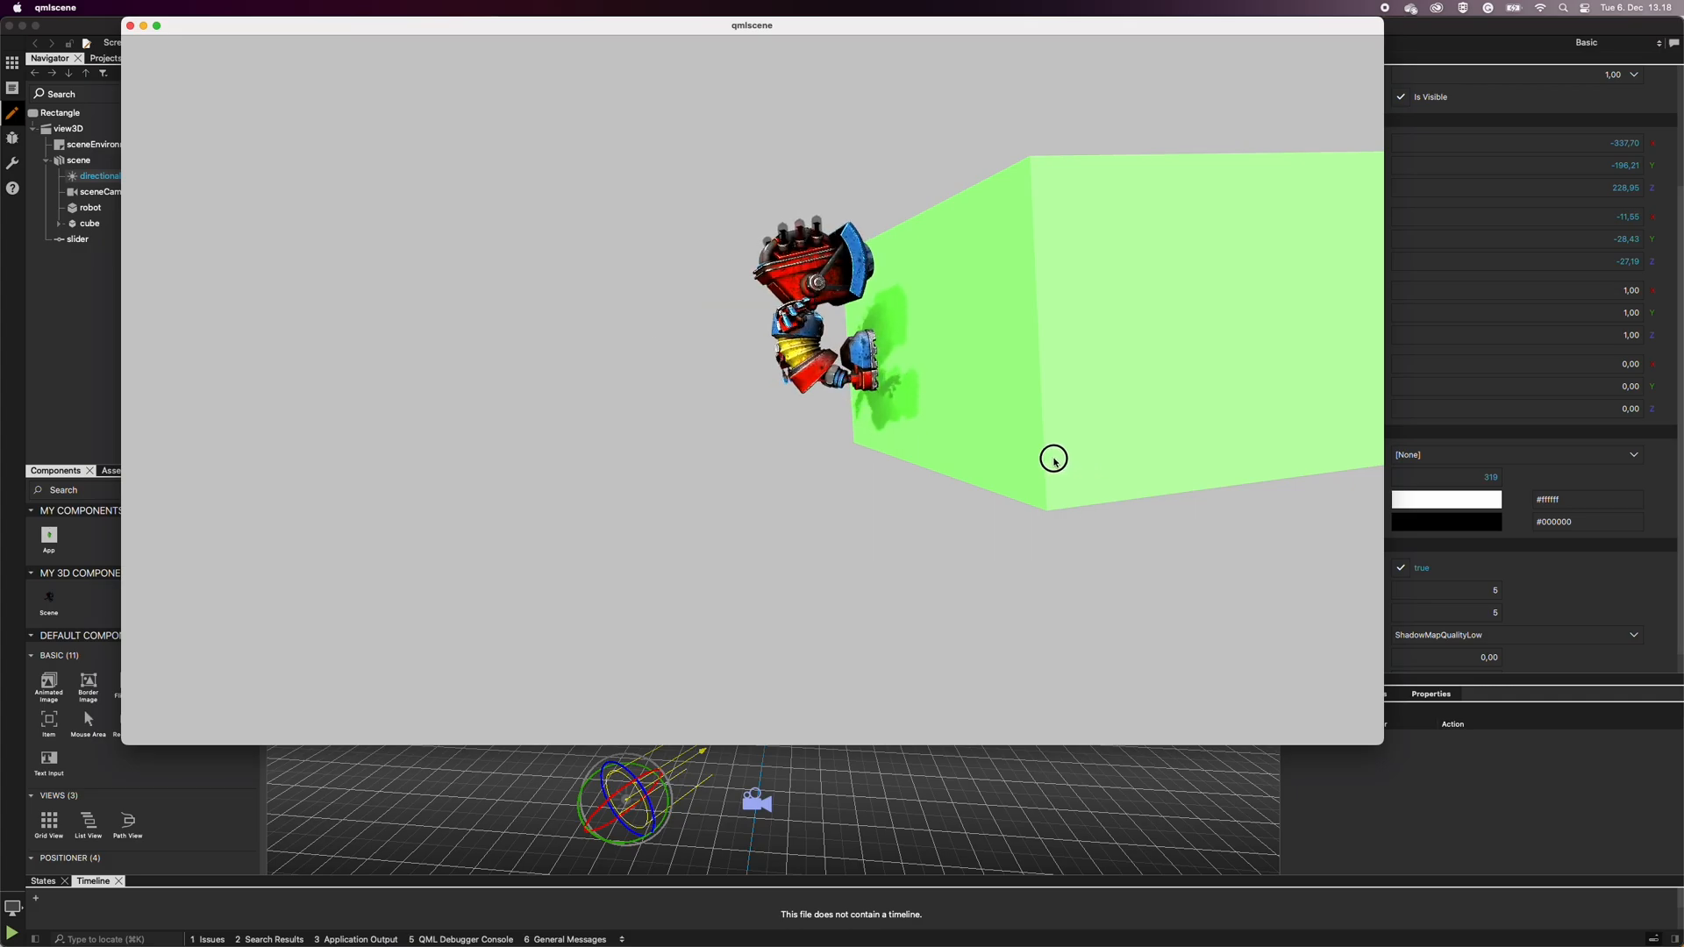
- Turn the robot in the running qmlscene preview to watch its shadow on the cube
left_click_drag(1055, 458, 338, 356)
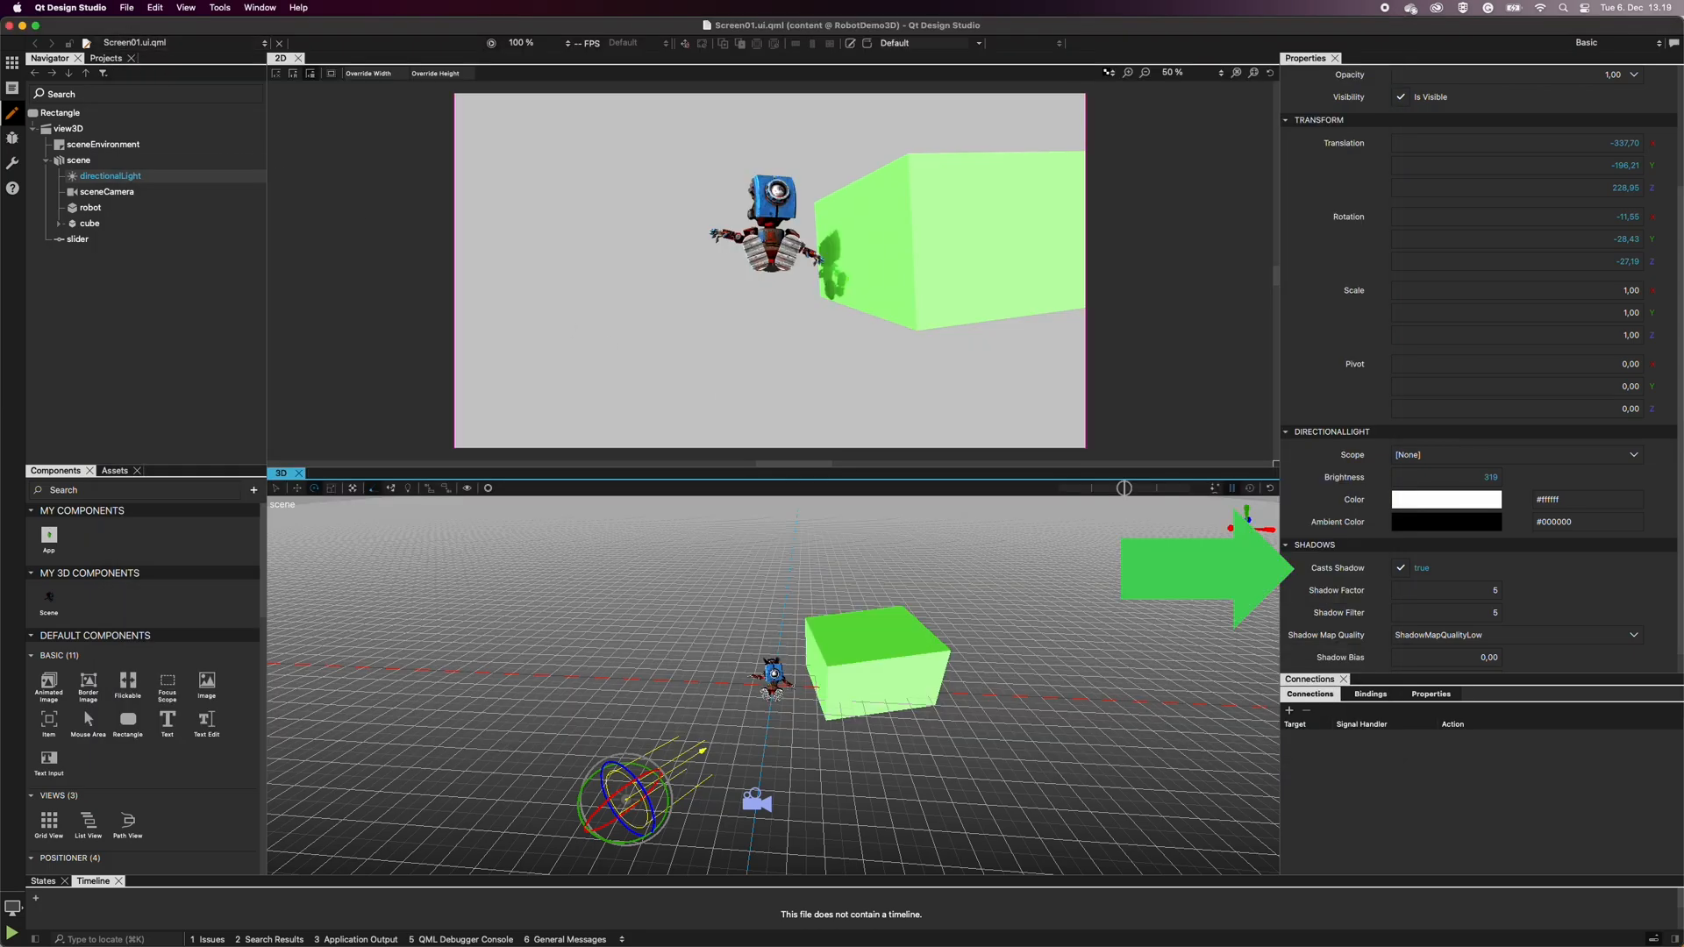
left_click(1400, 568)
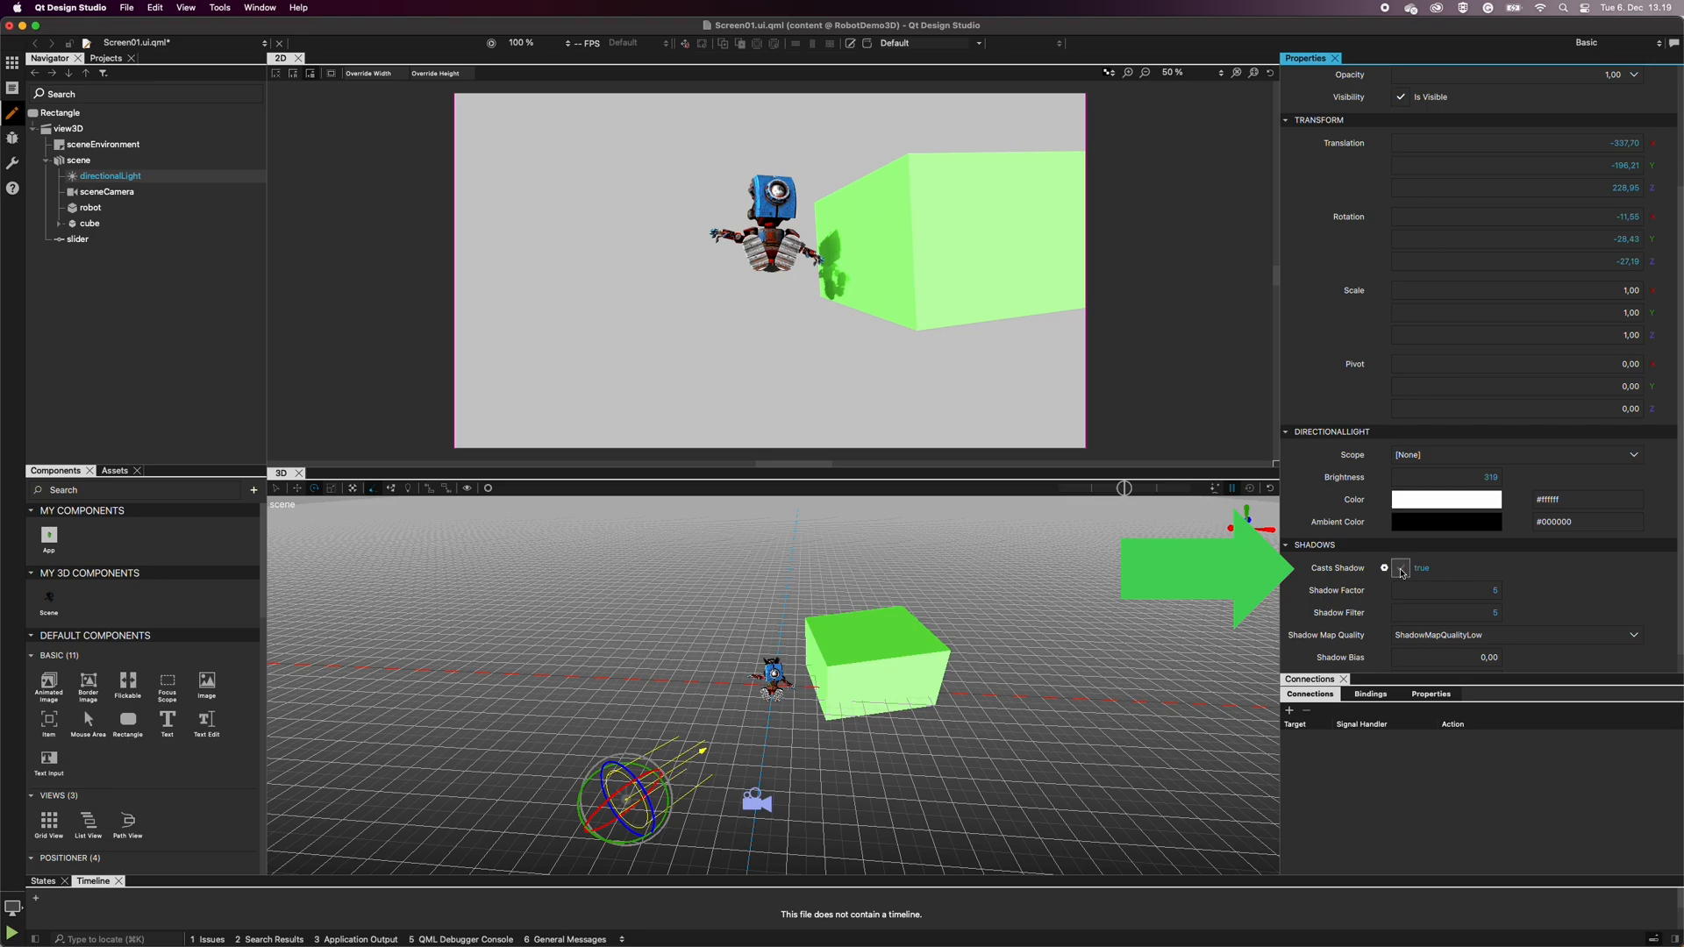
left_click(1401, 568)
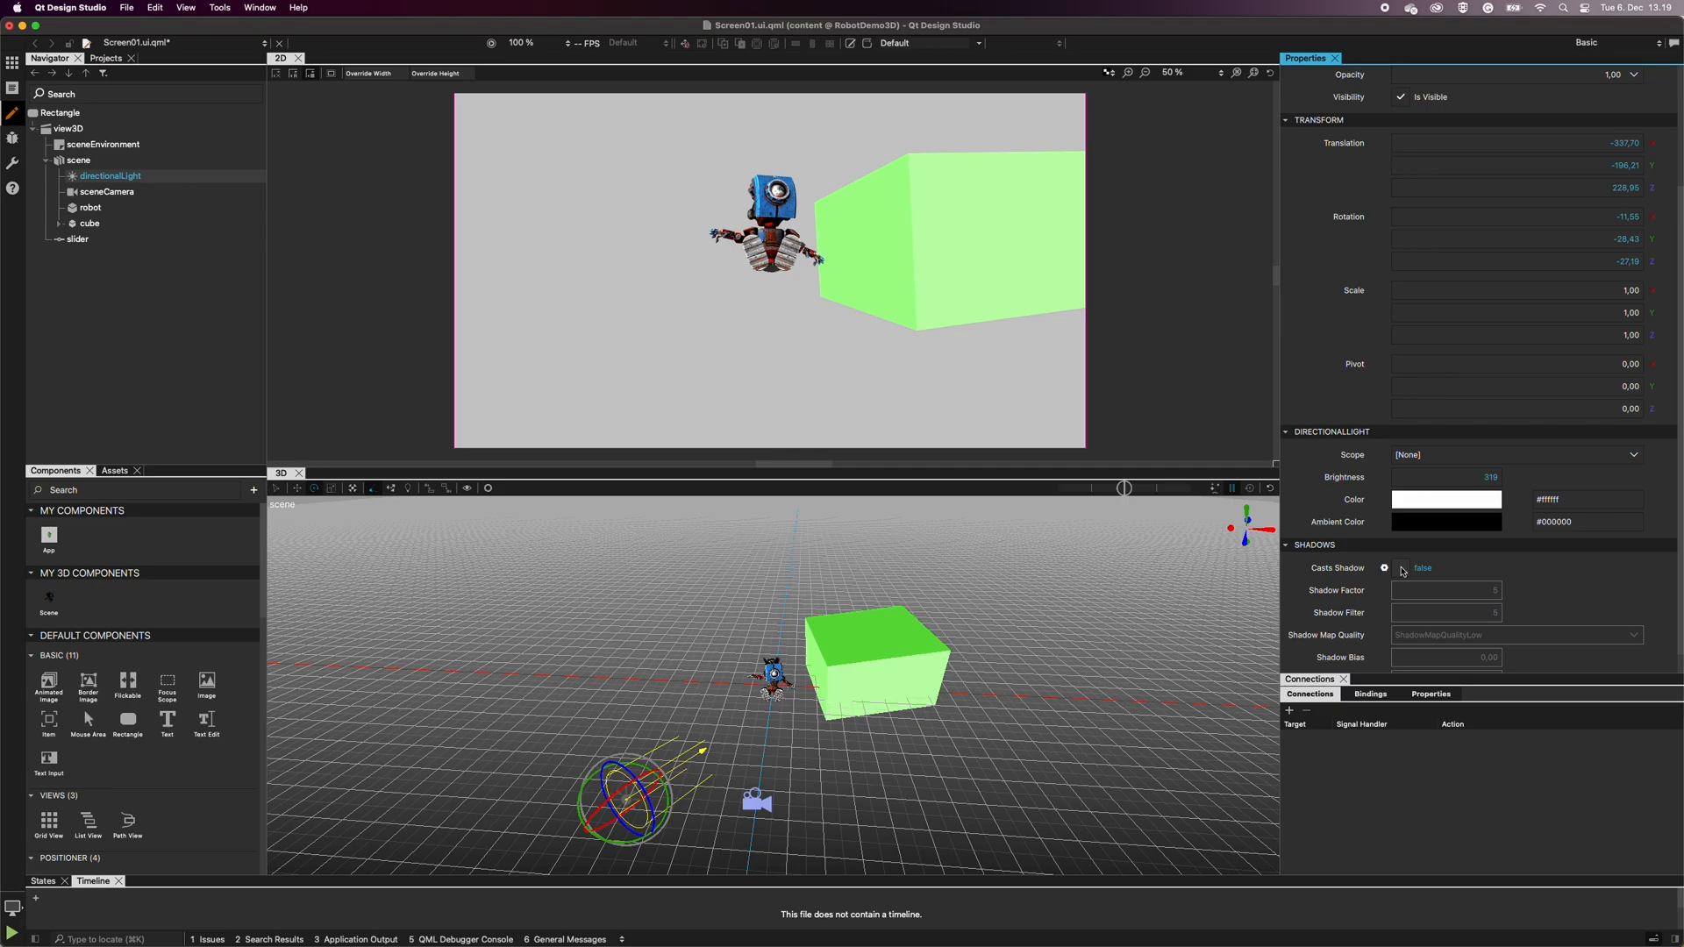
left_click(1402, 568)
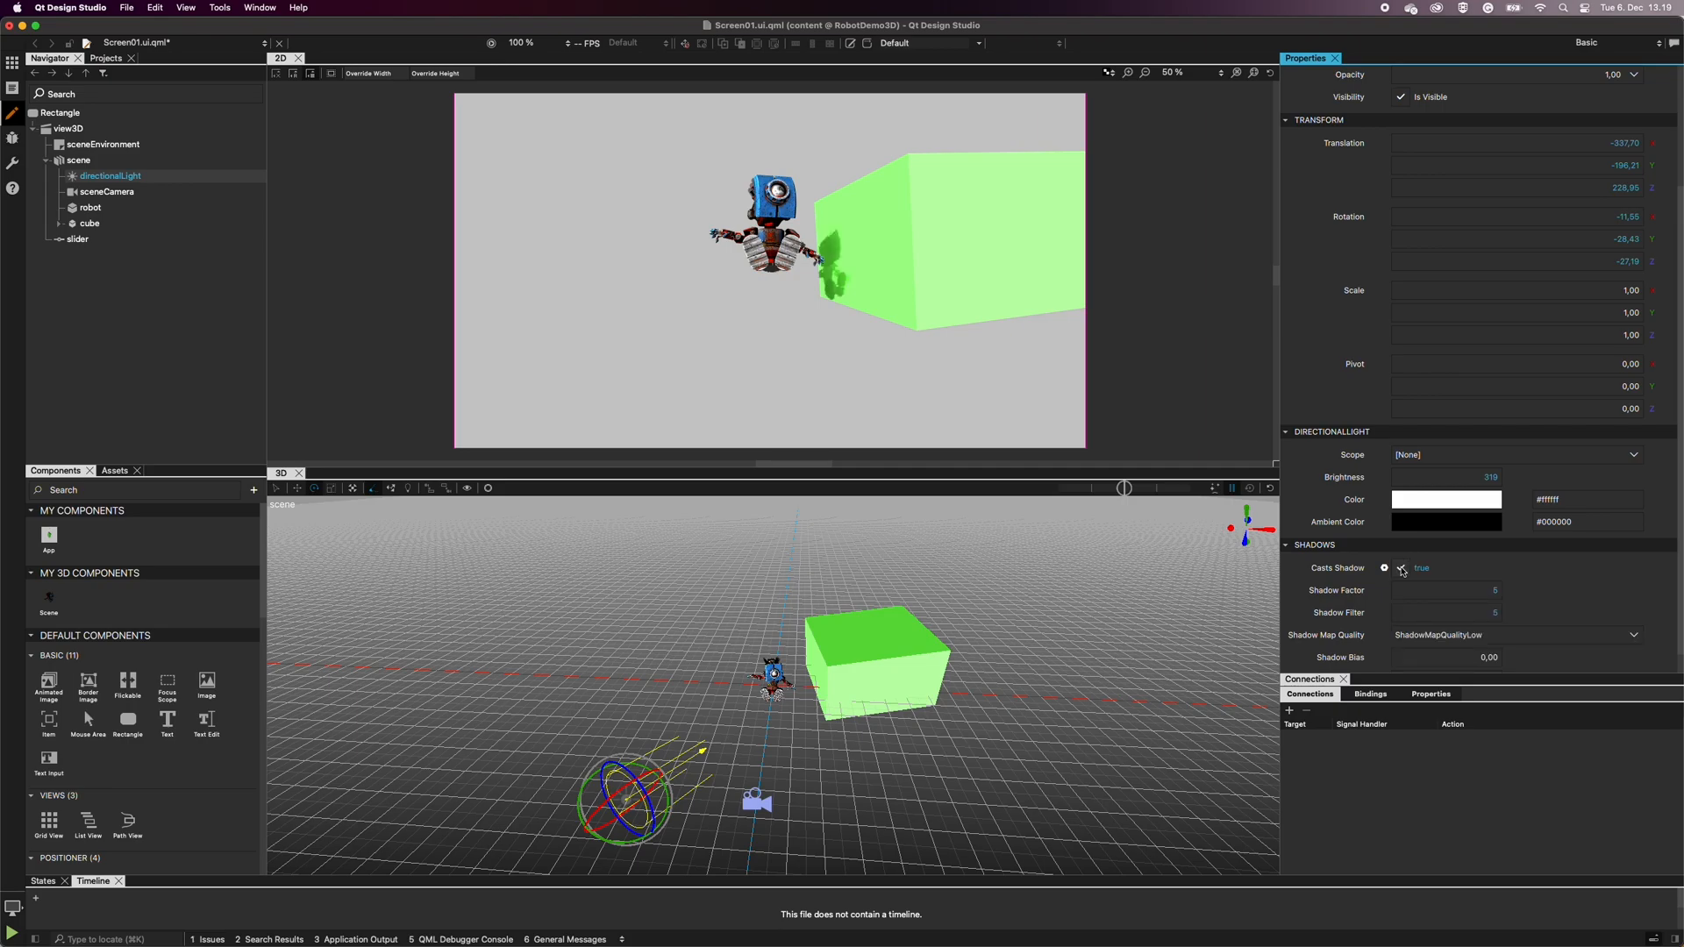